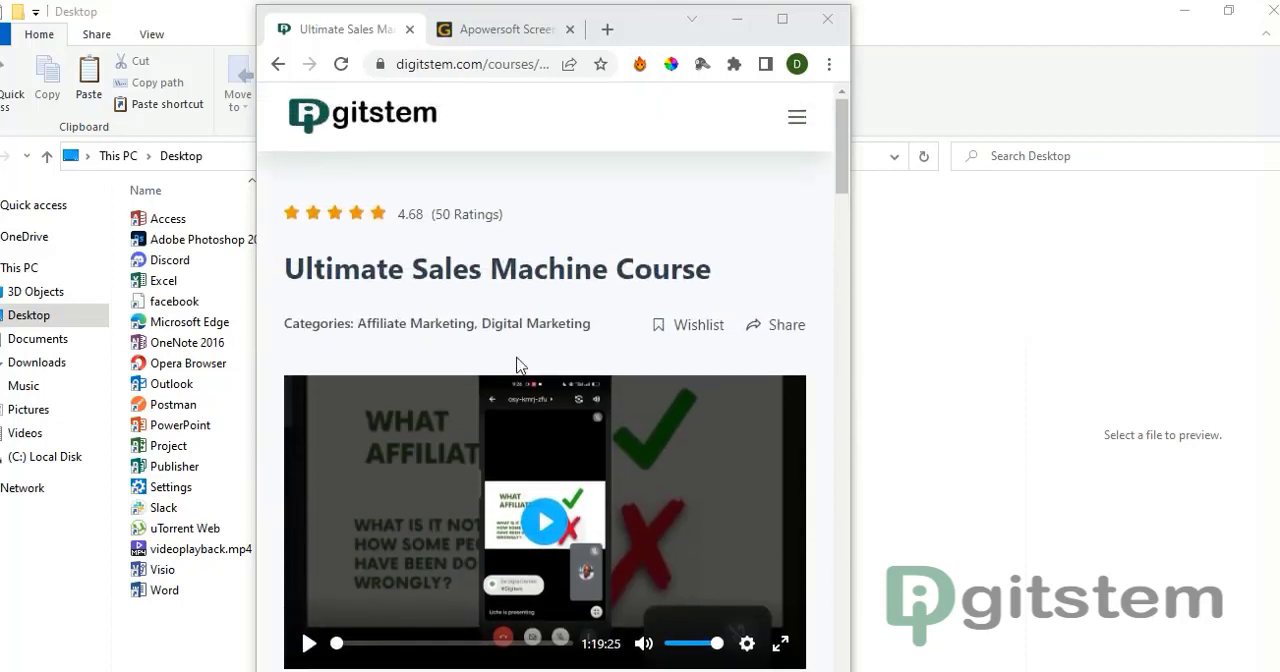
Scroll down the Digitstem course page and start the embedded course intro video.
{"action": "scroll", "scroll_direction": "down", "scroll_amount": 3}
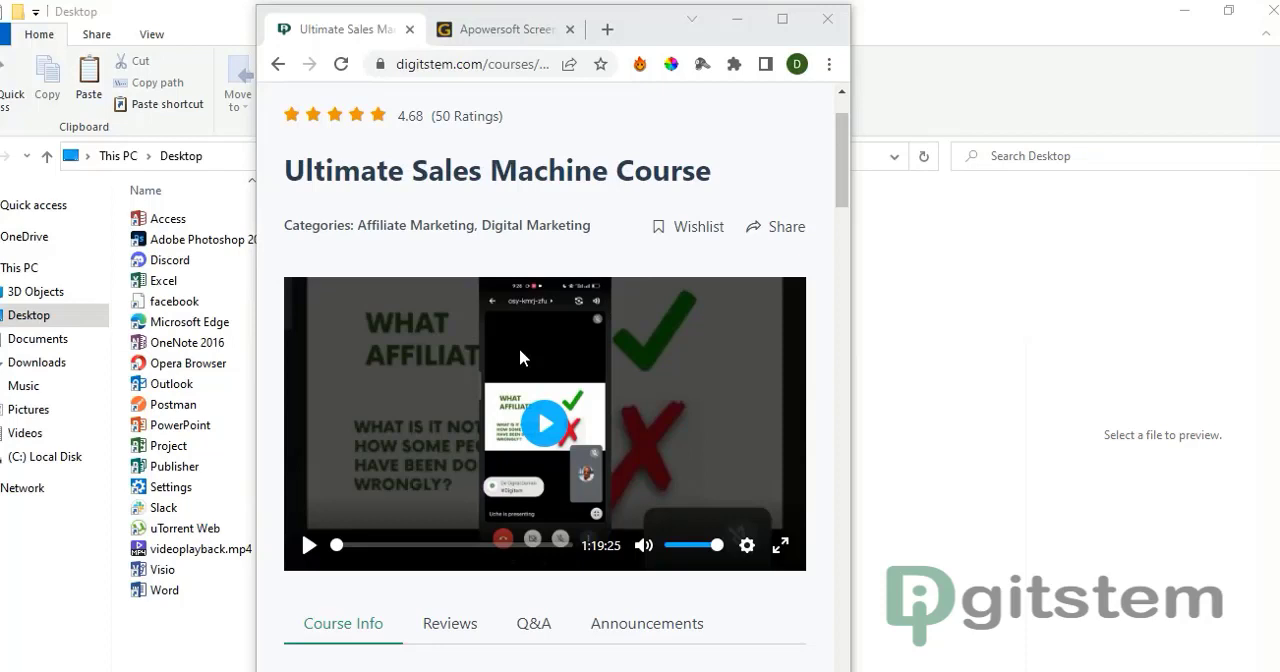
{"action": "mouse_move", "coordinate": [505, 348]}
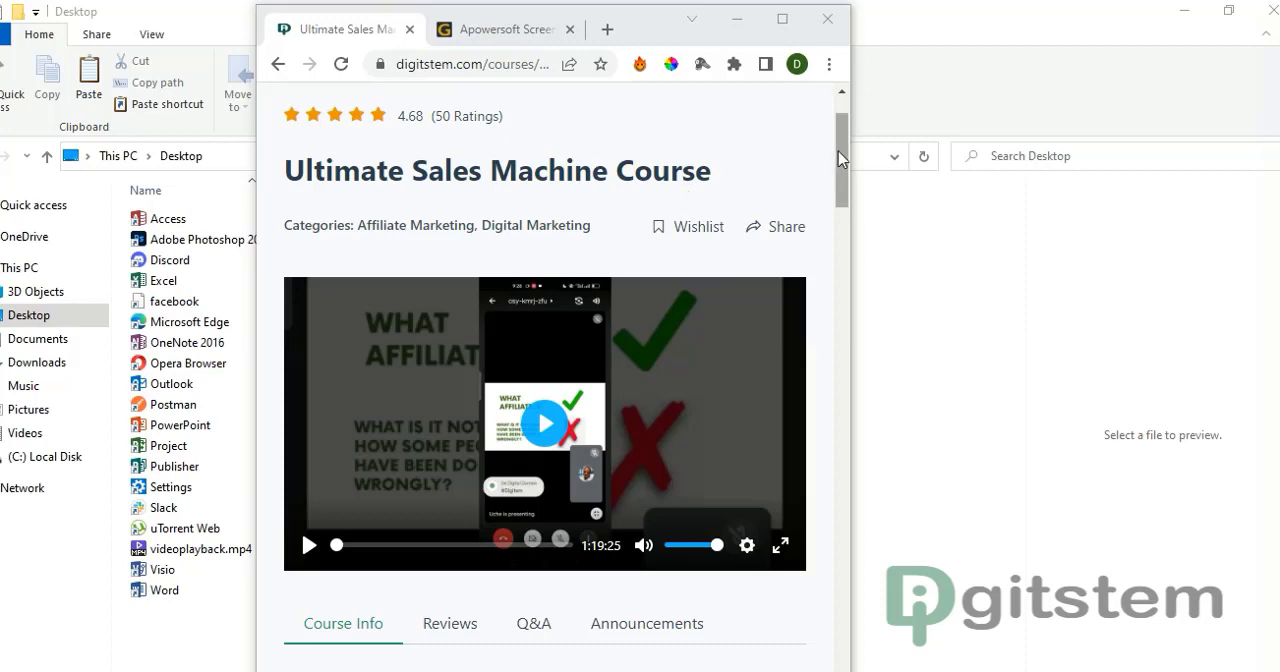
{"action": "scroll", "scroll_direction": "down", "scroll_amount": 3}
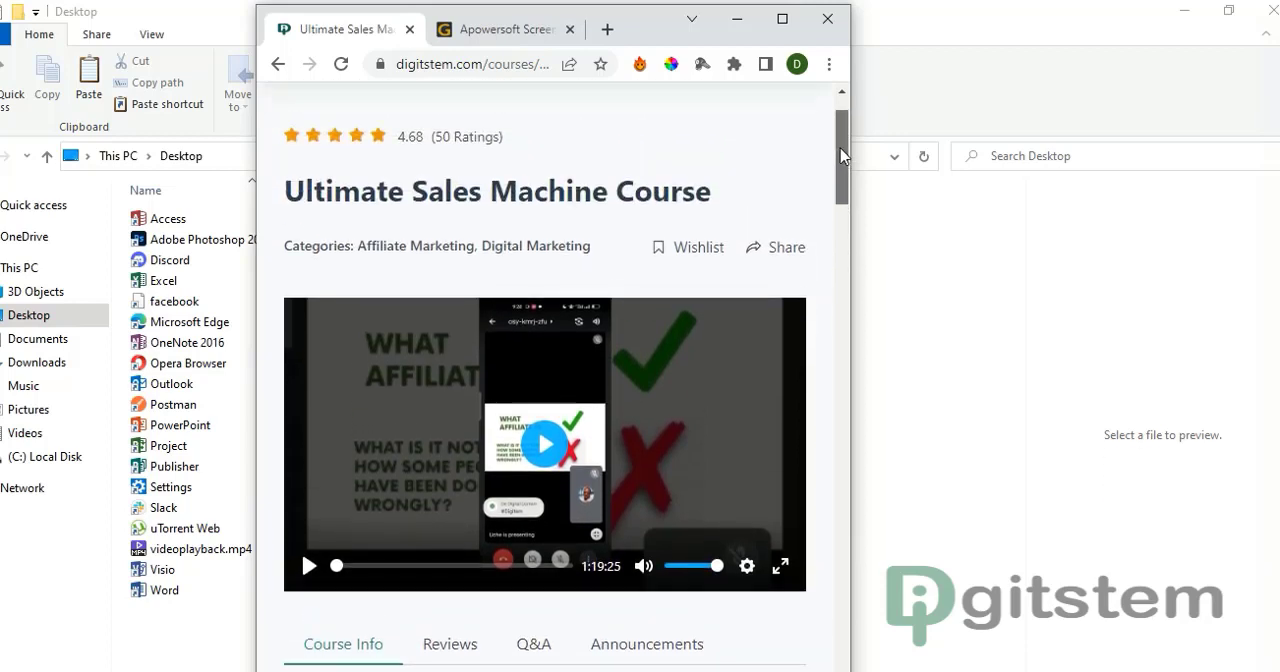
{"action": "scroll", "scroll_direction": "down", "scroll_amount": 3}
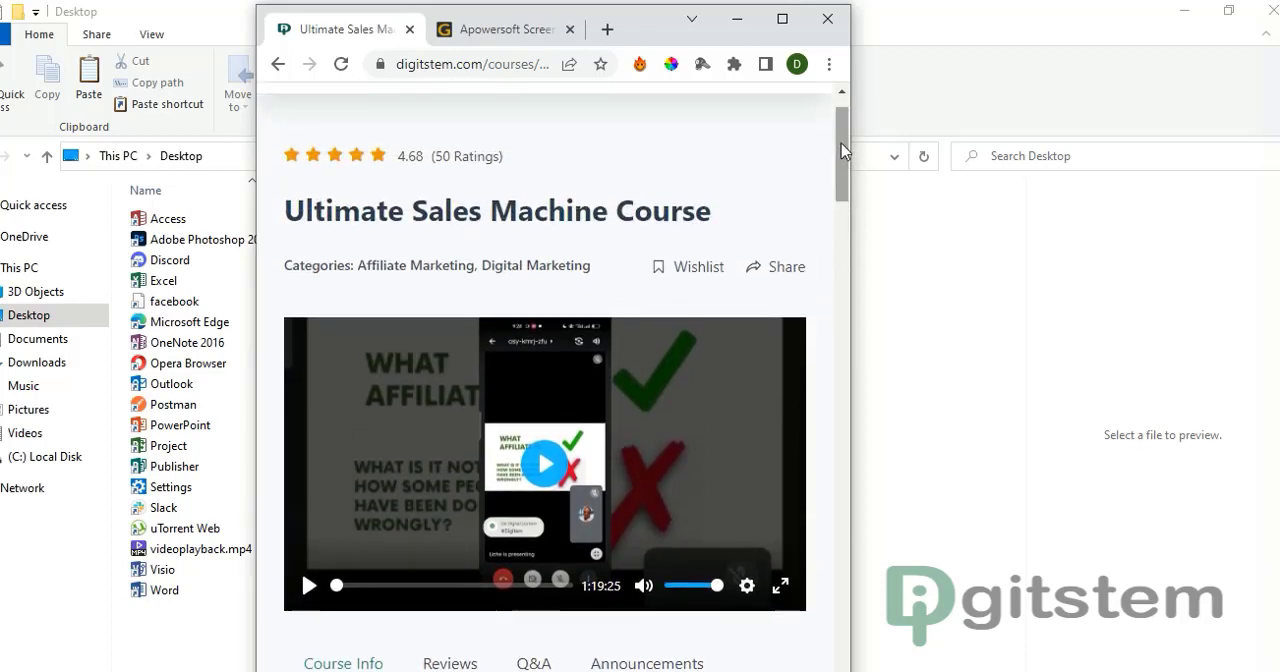
{"action": "scroll", "scroll_direction": "down", "scroll_amount": 3}
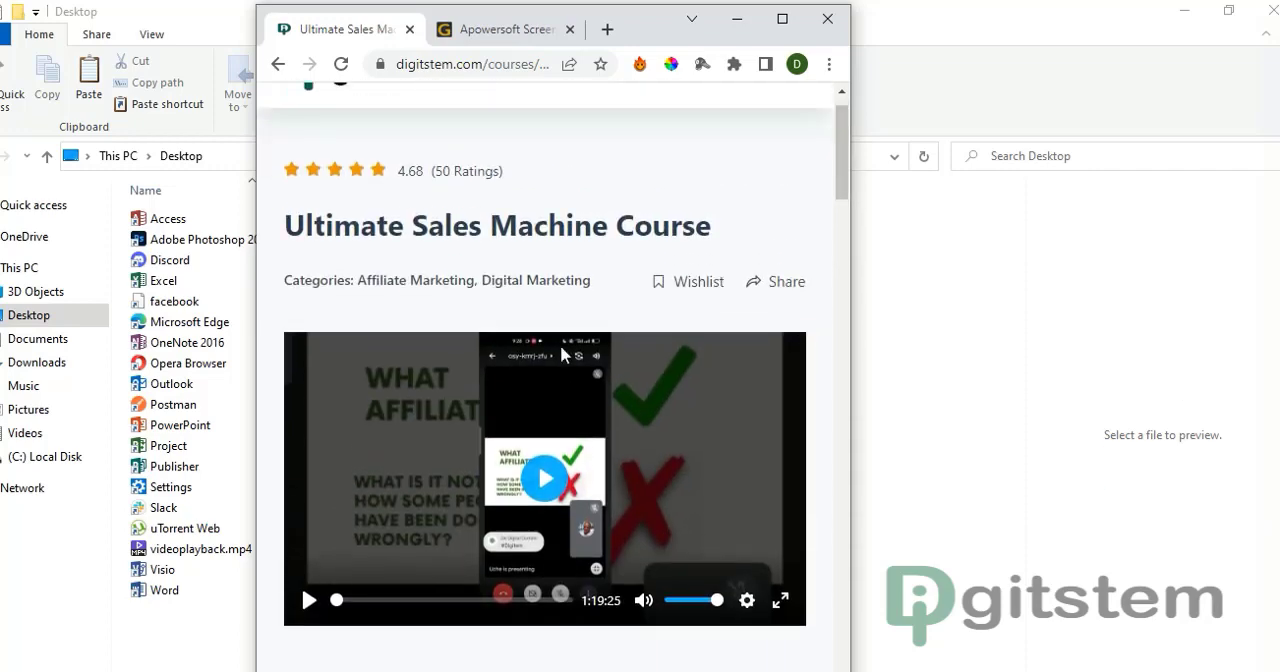
{"action": "scroll", "scroll_direction": "down", "scroll_amount": 3}
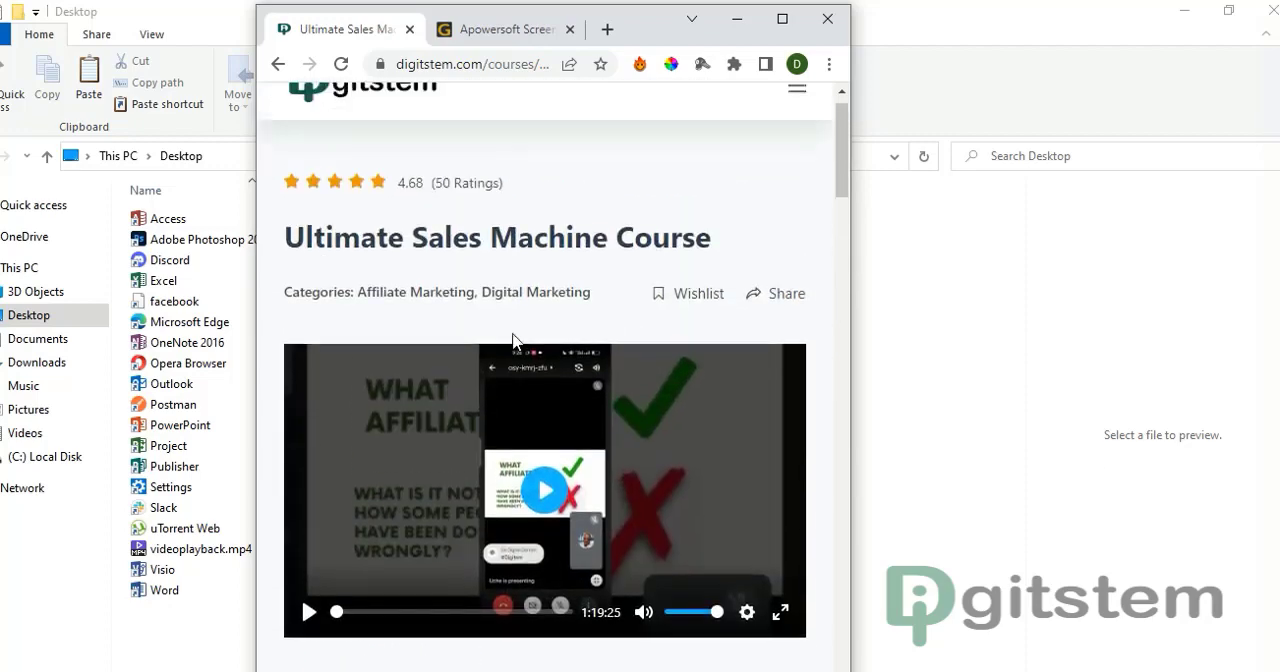
{"action": "scroll", "scroll_direction": "down", "scroll_amount": 3}
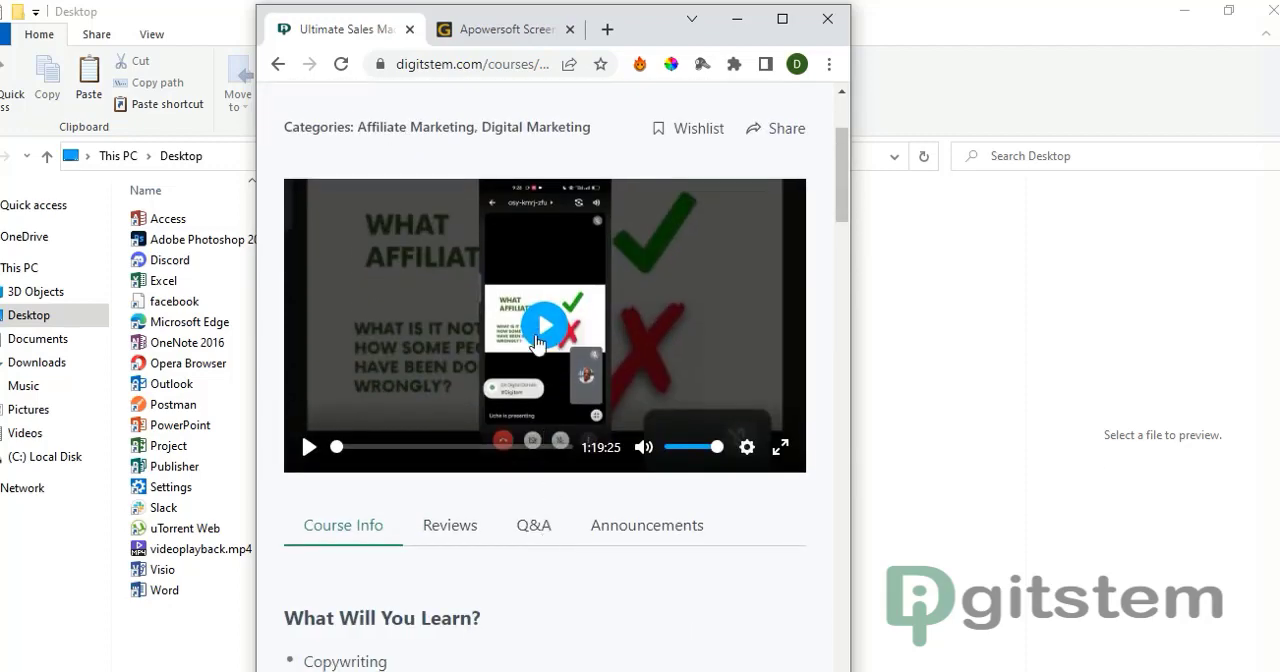
{"action": "left_click", "coordinate": [545, 323]}
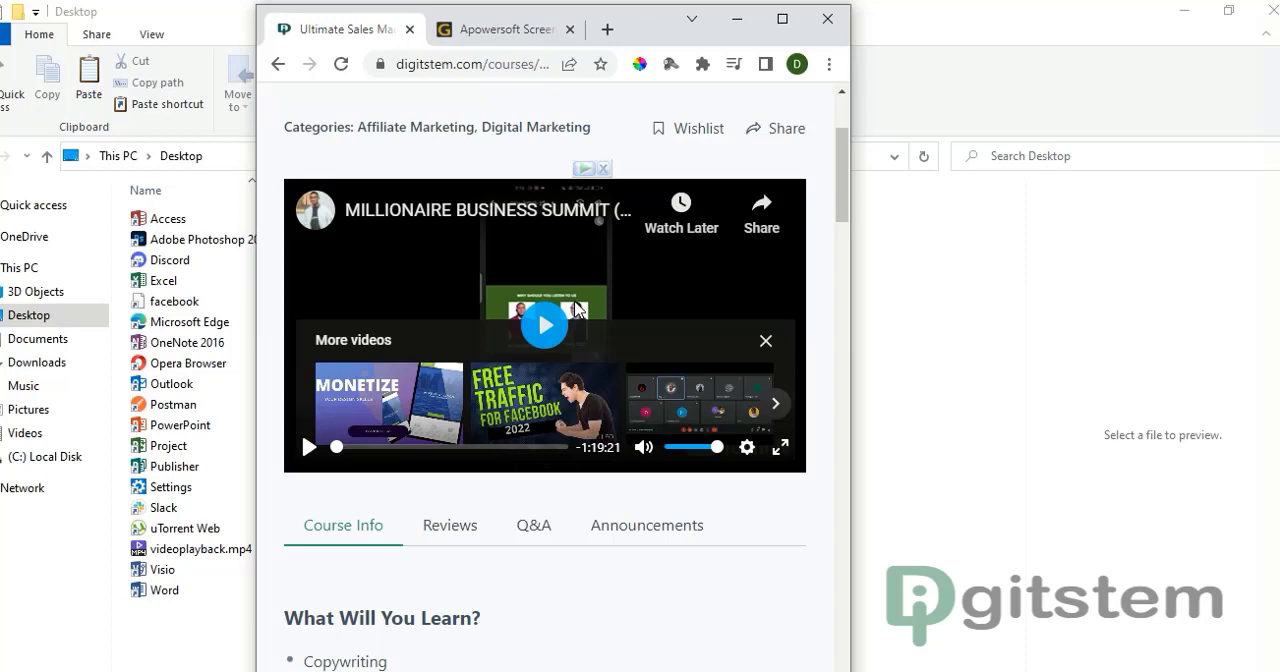
{"action": "mouse_move", "coordinate": [607, 333]}
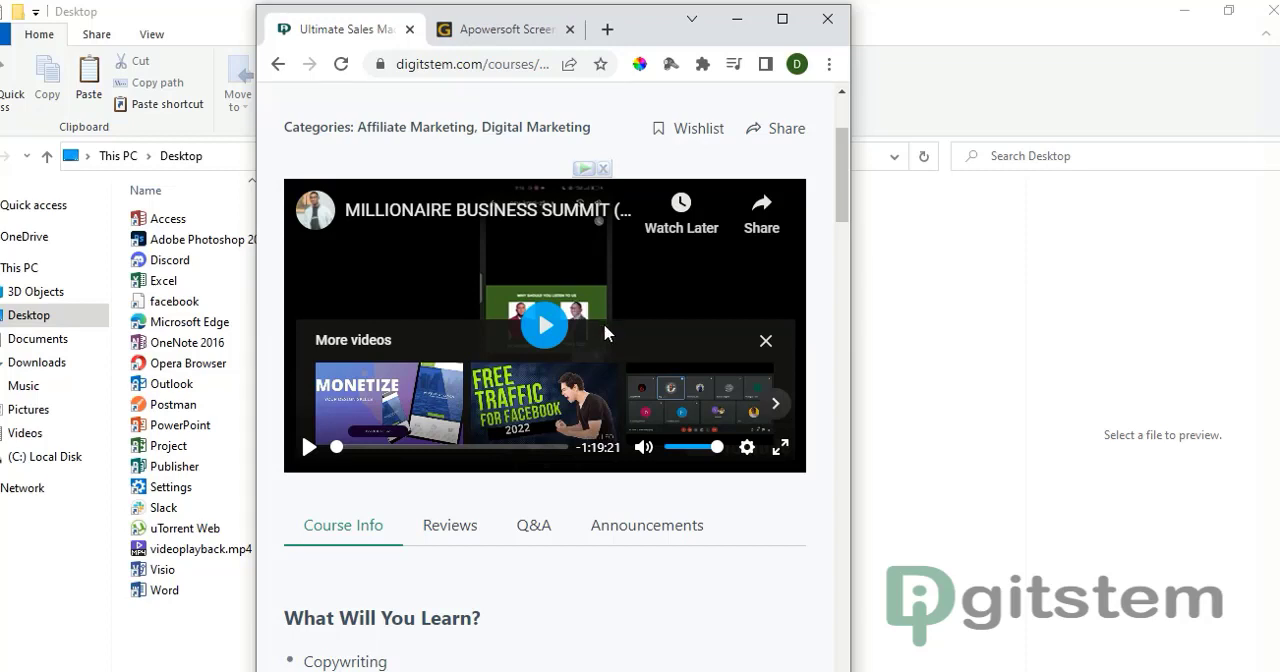
{"action": "mouse_move", "coordinate": [624, 383]}
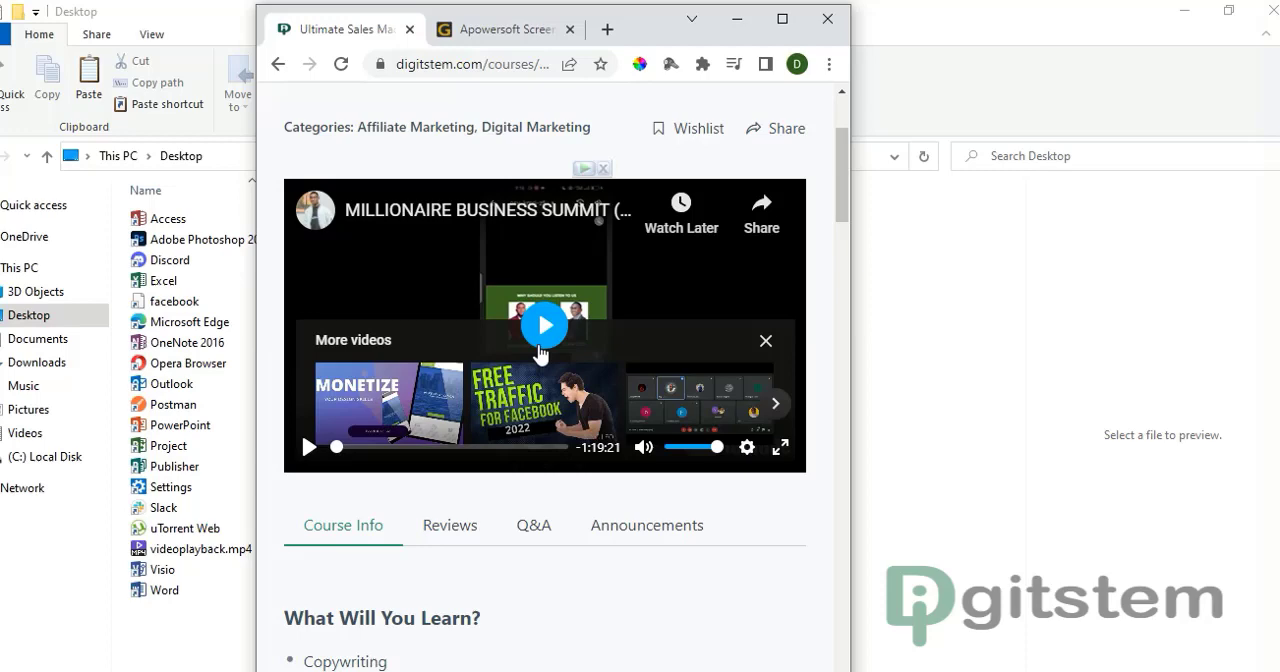
{"action": "scroll", "scroll_direction": "down", "scroll_amount": 3}
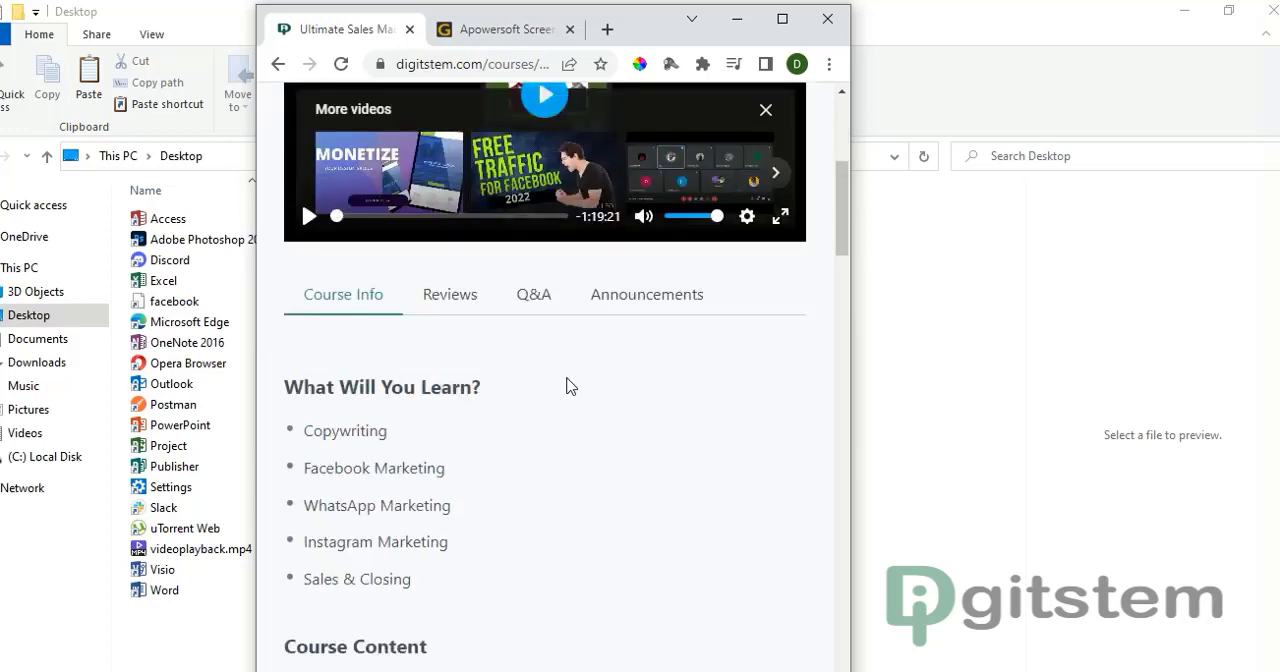
{"action": "scroll", "scroll_direction": "down", "scroll_amount": 3}
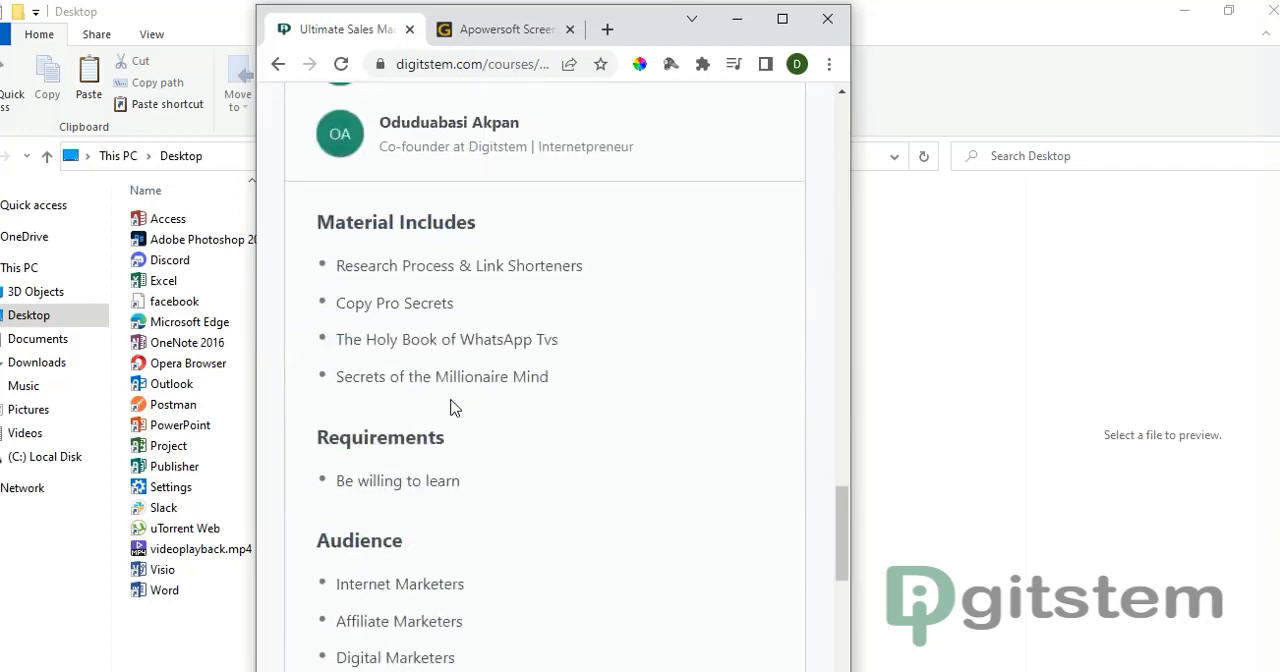
{"action": "scroll", "scroll_direction": "down", "scroll_amount": 3}
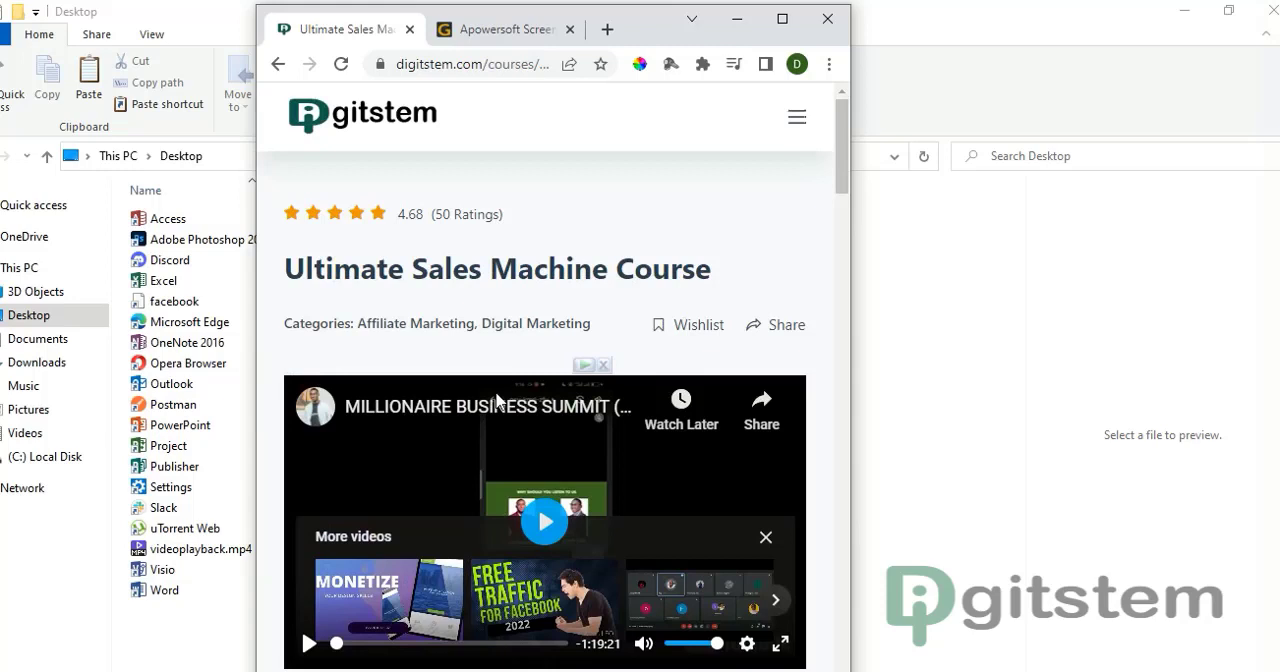
{"action": "scroll", "scroll_direction": "down", "scroll_amount": 3}
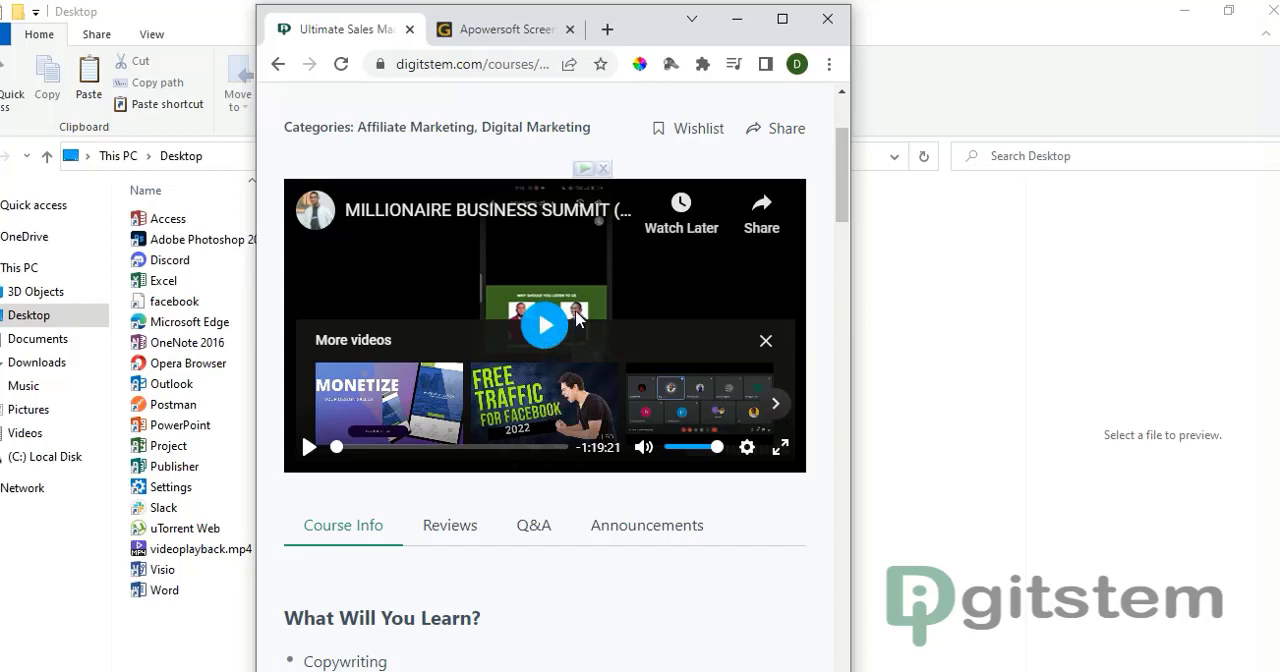
{"action": "mouse_move", "coordinate": [578, 394]}
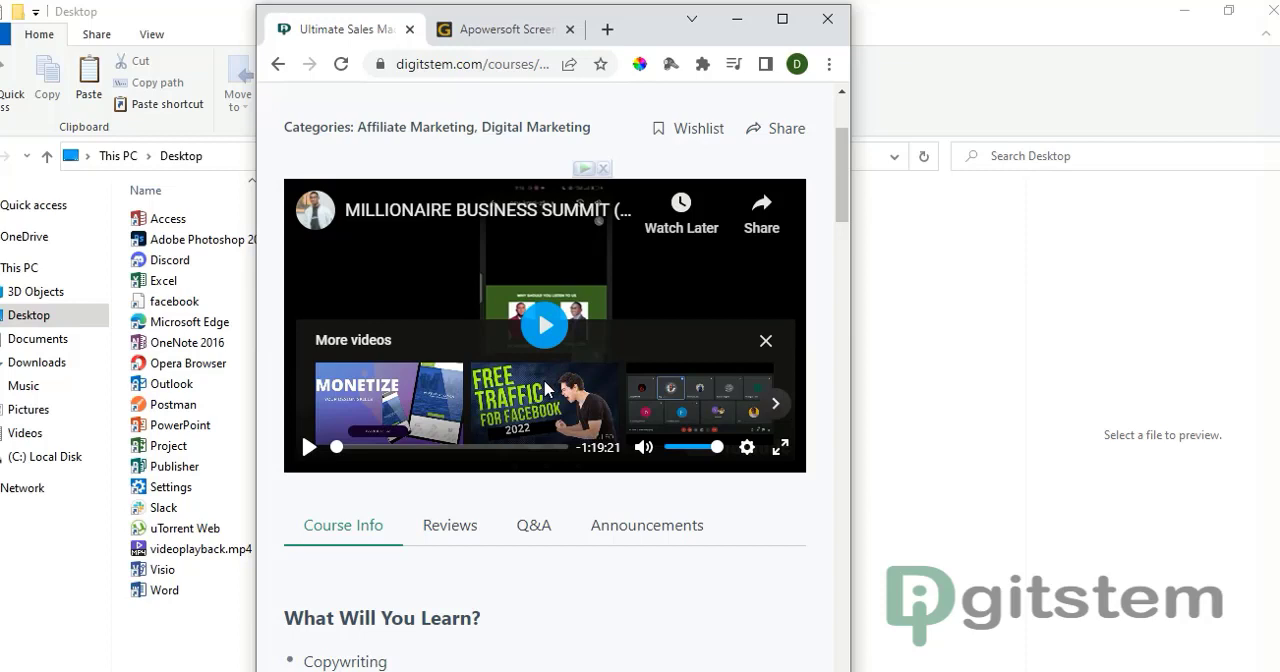
{"action": "mouse_move", "coordinate": [547, 387]}
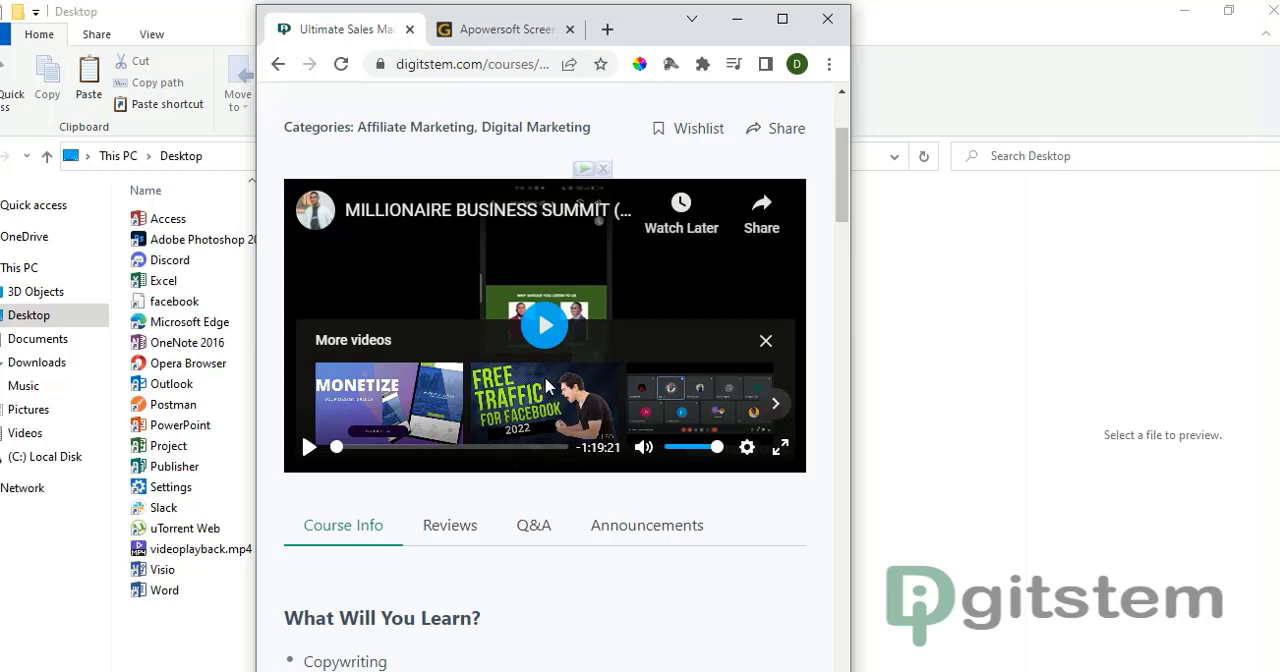